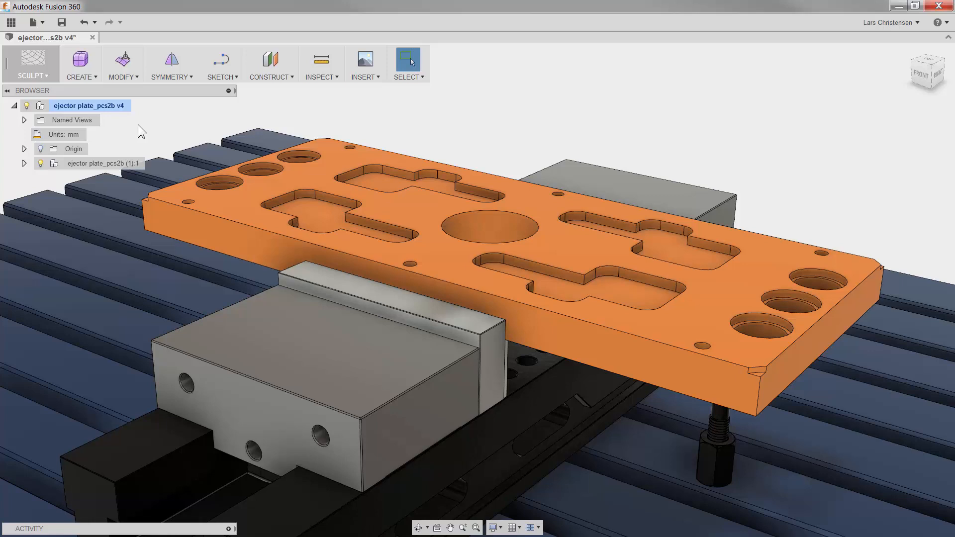
pyautogui.moveTo(23, 82)
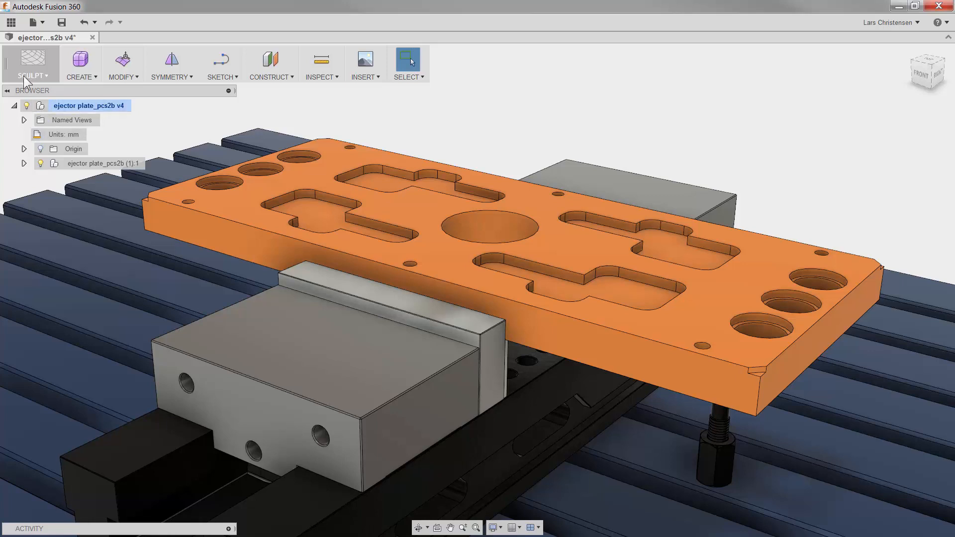
# - Switch from the Sculpt workspace to the CAM workspace
pyautogui.click(32, 66)
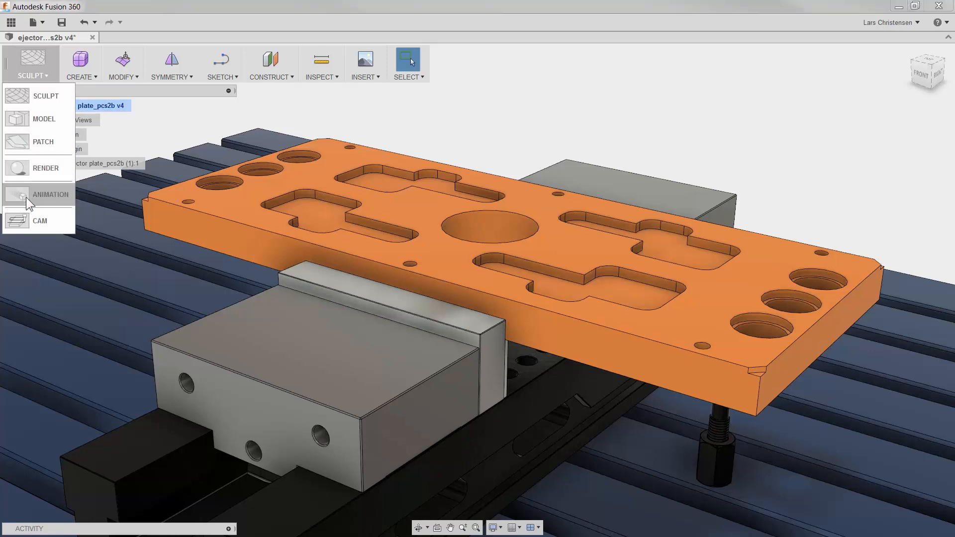
pyautogui.click(39, 220)
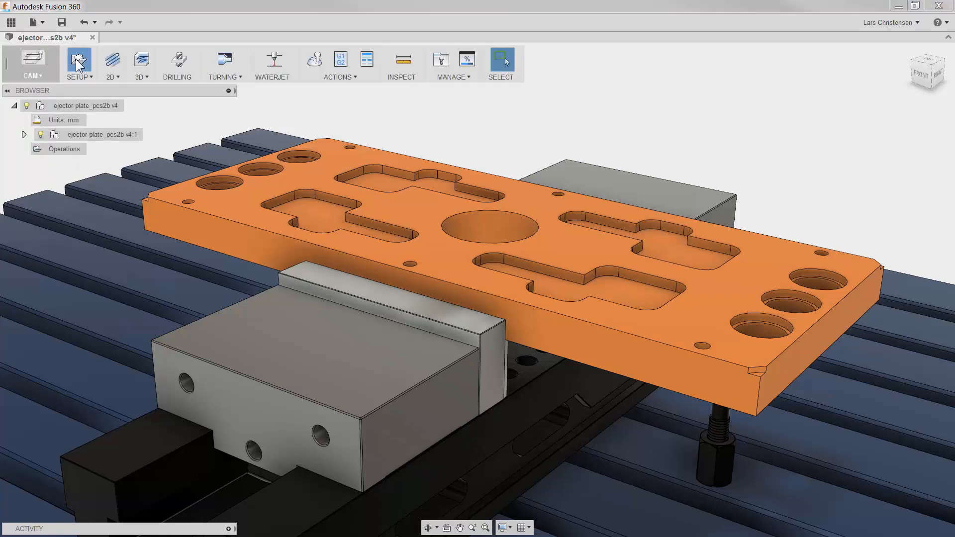
# - Create a new machining setup and keep Milling as its operation type
pyautogui.click(77, 63)
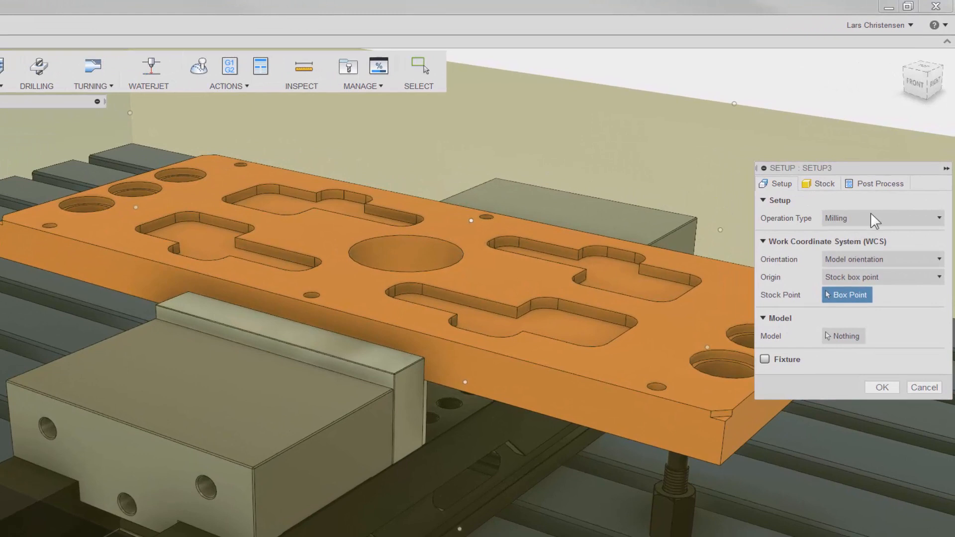
pyautogui.click(940, 217)
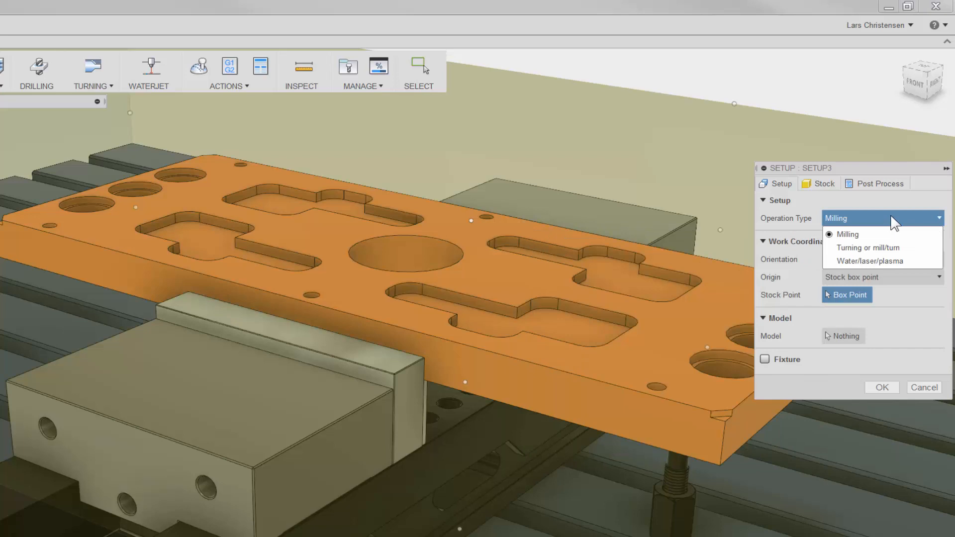
pyautogui.click(846, 234)
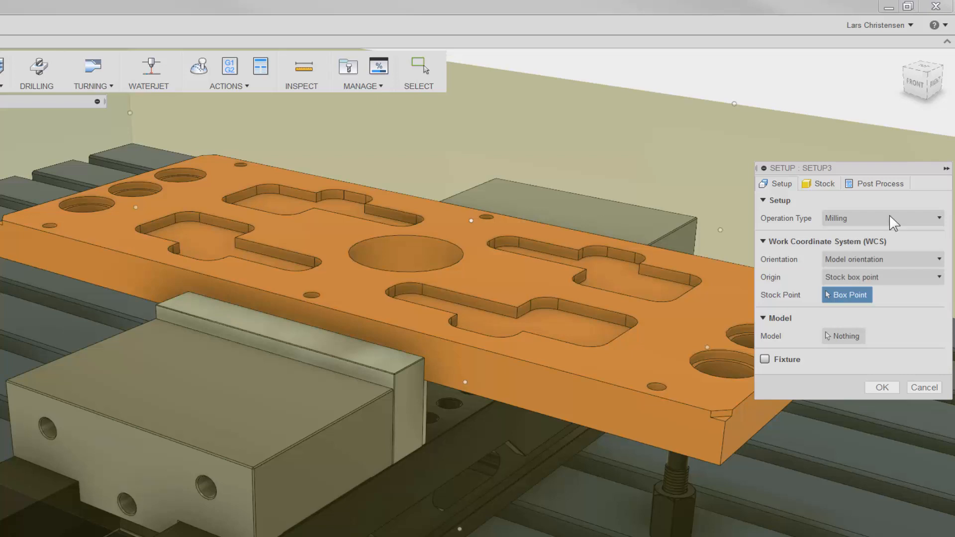
# - Select the orange ejector plate body as the setup model
pyautogui.click(843, 335)
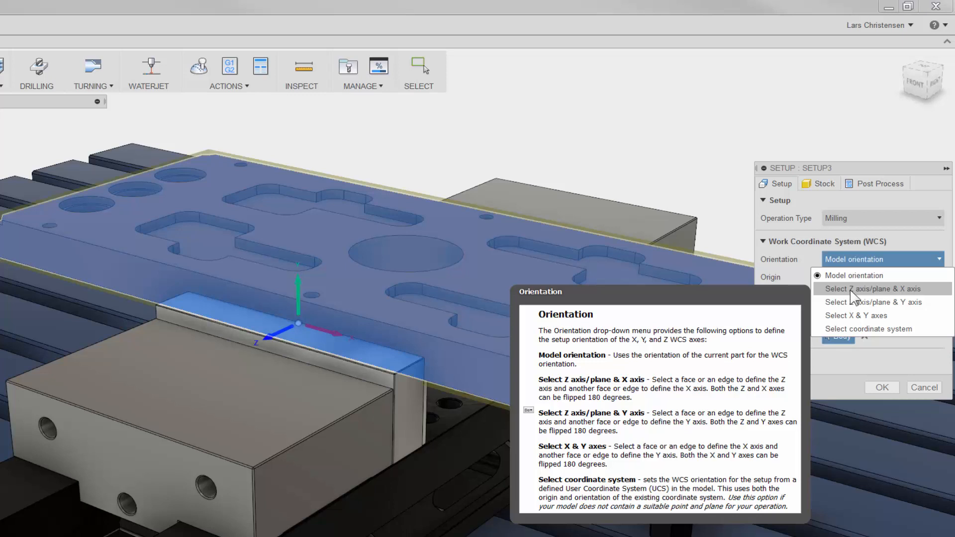
# - Choose 'Select Z axis/plane & X axis' orientation and use the plate's top face for Z
pyautogui.click(874, 288)
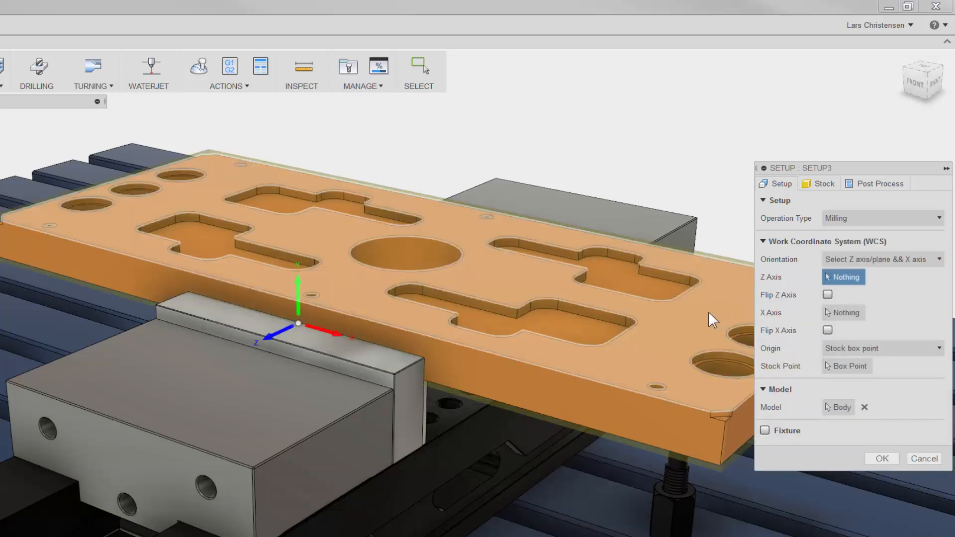
pyautogui.click(414, 250)
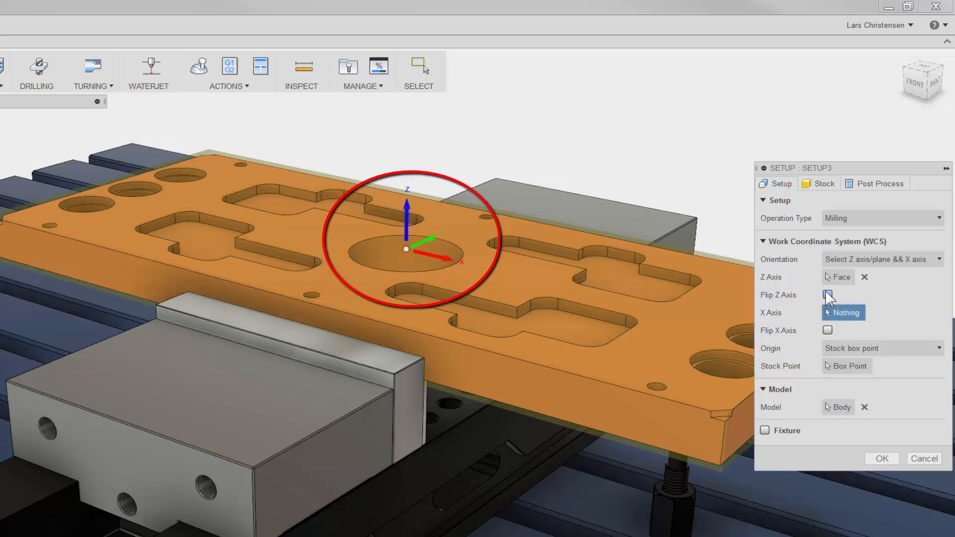
pyautogui.moveTo(841, 315)
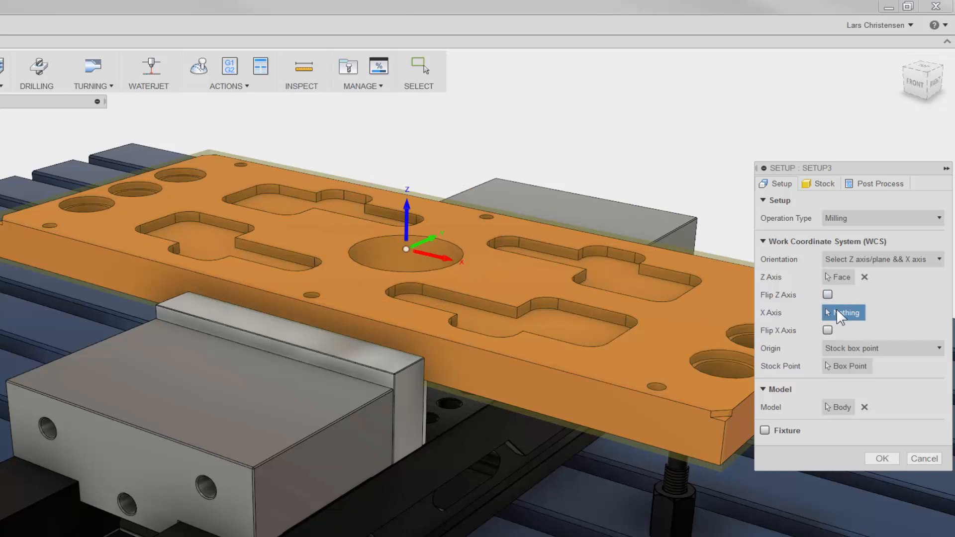
pyautogui.moveTo(843, 319)
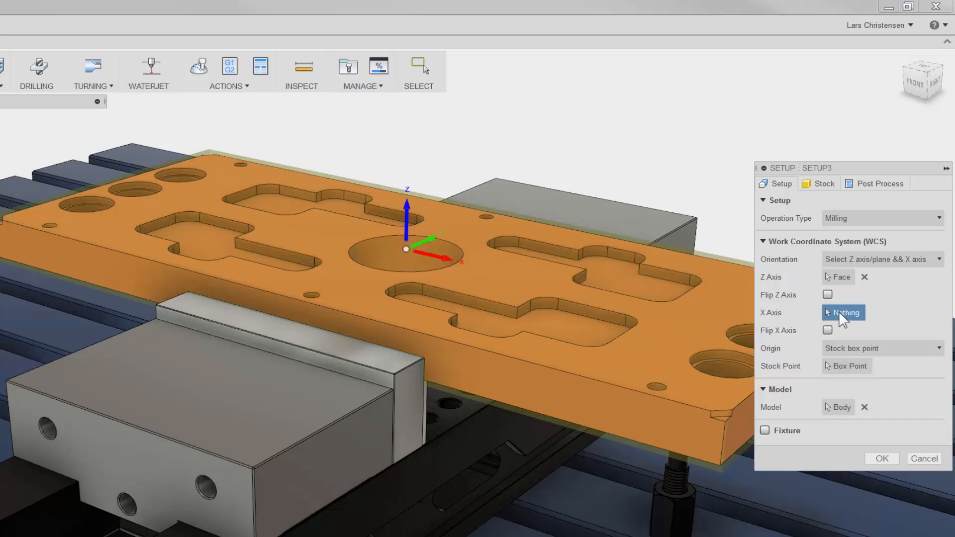
pyautogui.moveTo(745, 411)
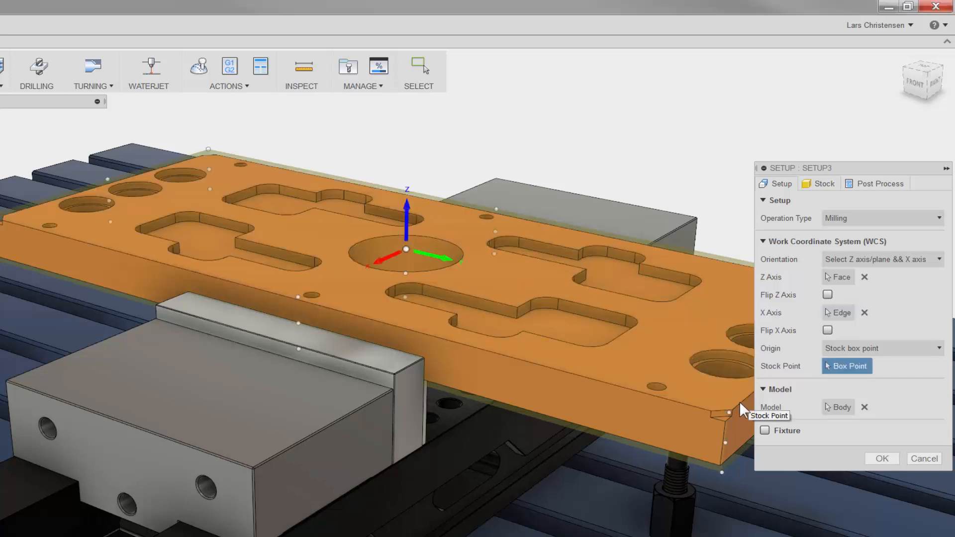
pyautogui.moveTo(865, 312)
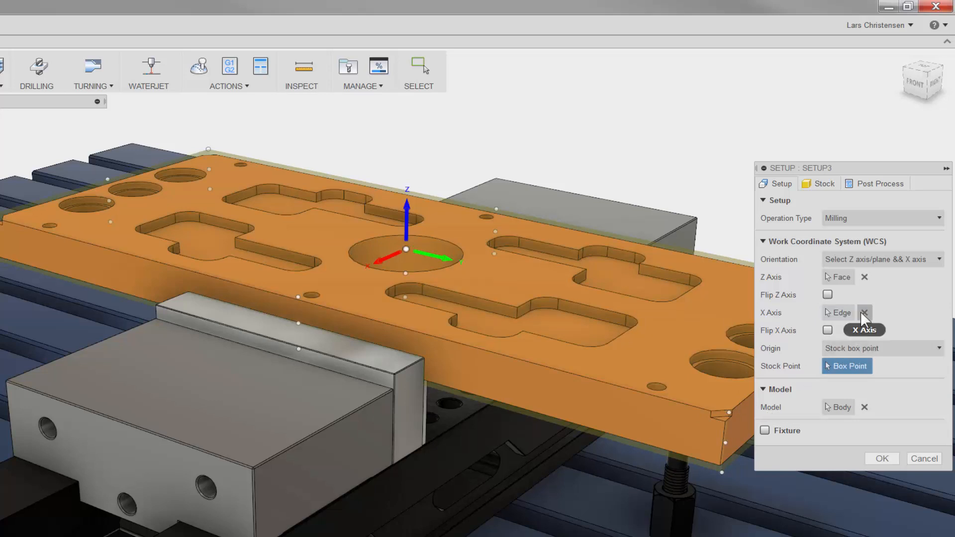
# - Clear the X axis edge and place the origin at a stock box point corner
pyautogui.click(864, 312)
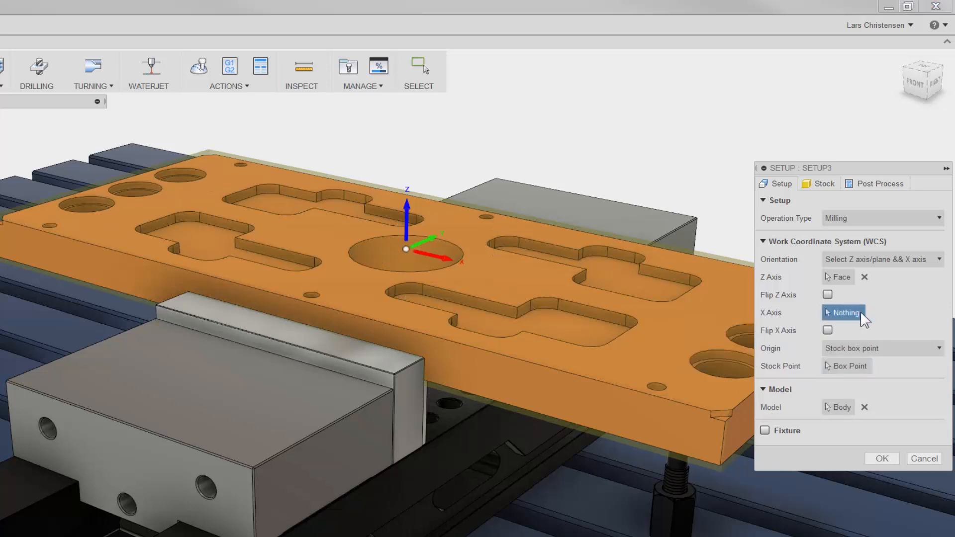
pyautogui.moveTo(871, 348)
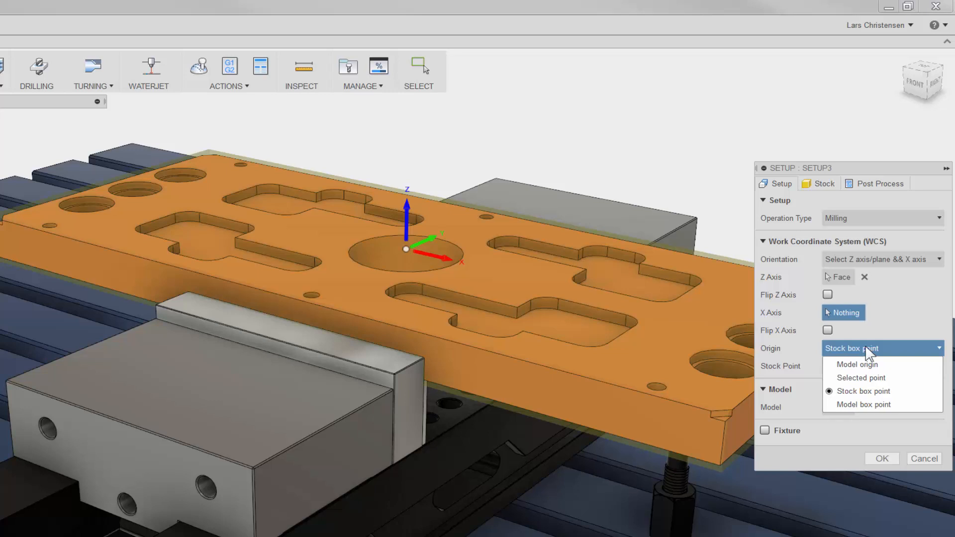
pyautogui.click(863, 391)
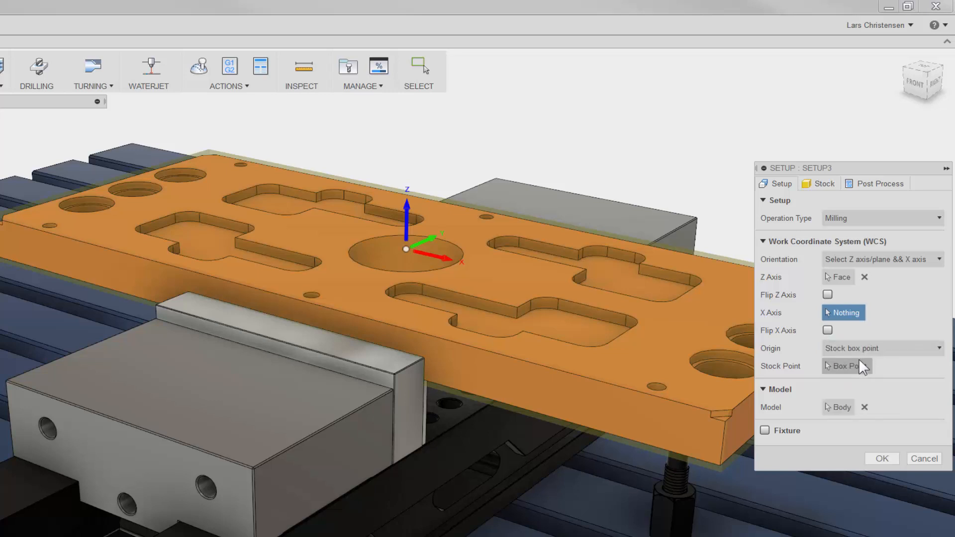
pyautogui.click(848, 365)
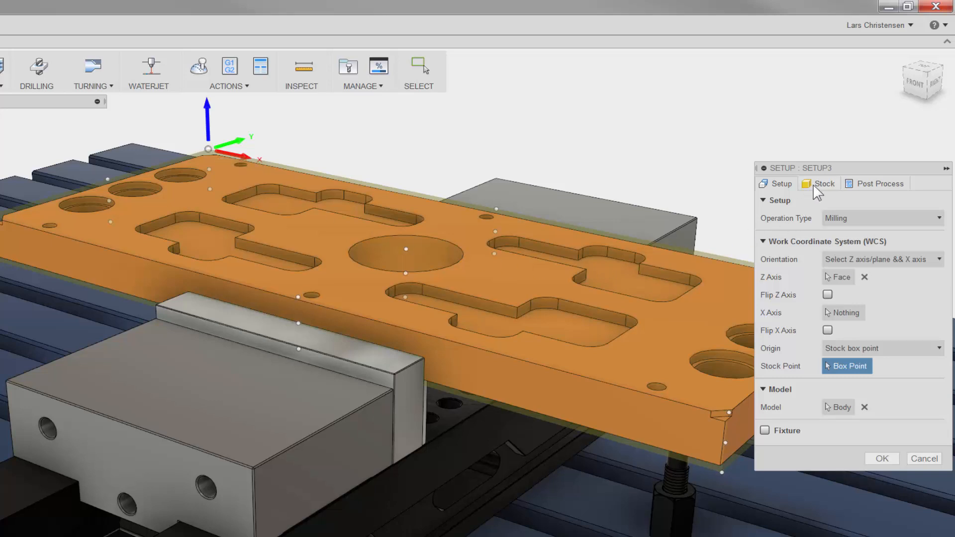
# - Set the stock mode to Fixed size box at 460 × 190 × 30 mm
pyautogui.click(826, 183)
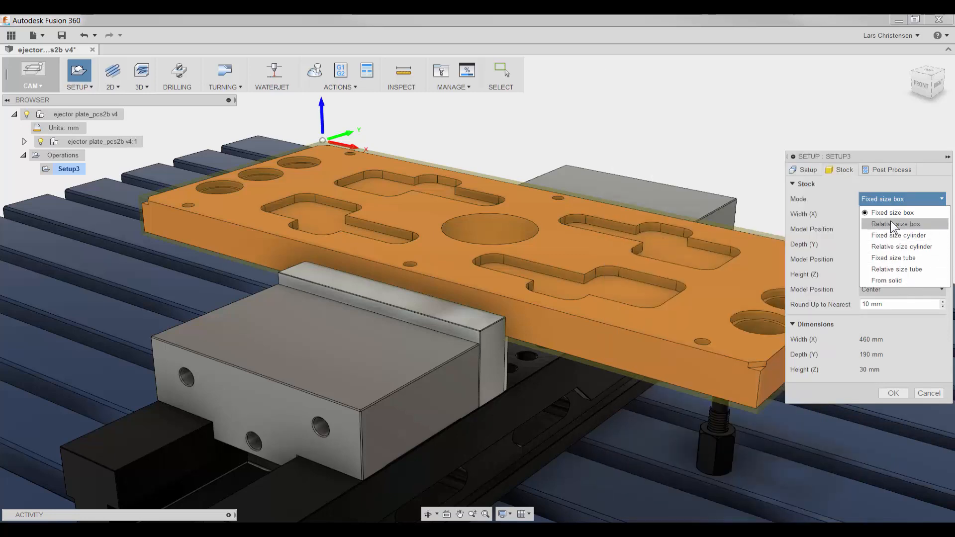
pyautogui.click(891, 212)
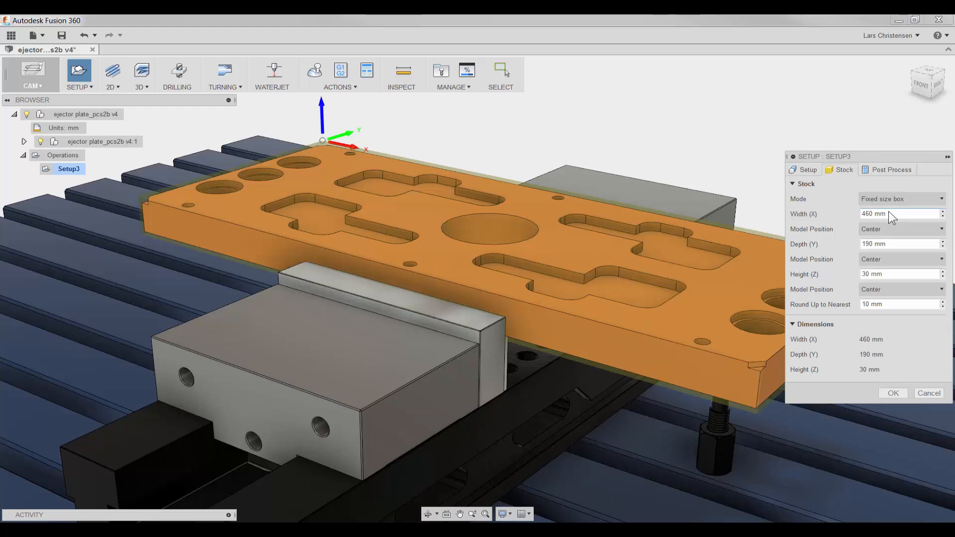
pyautogui.moveTo(883, 267)
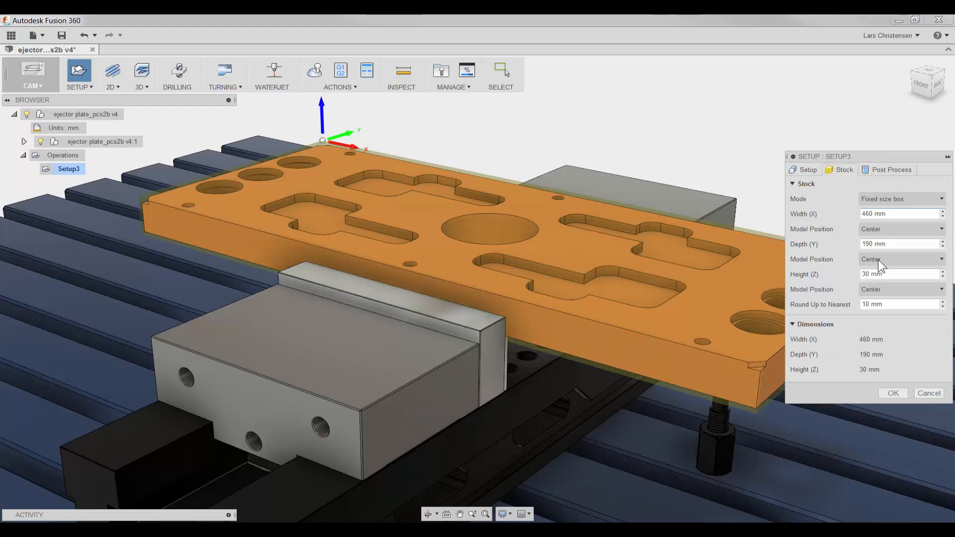